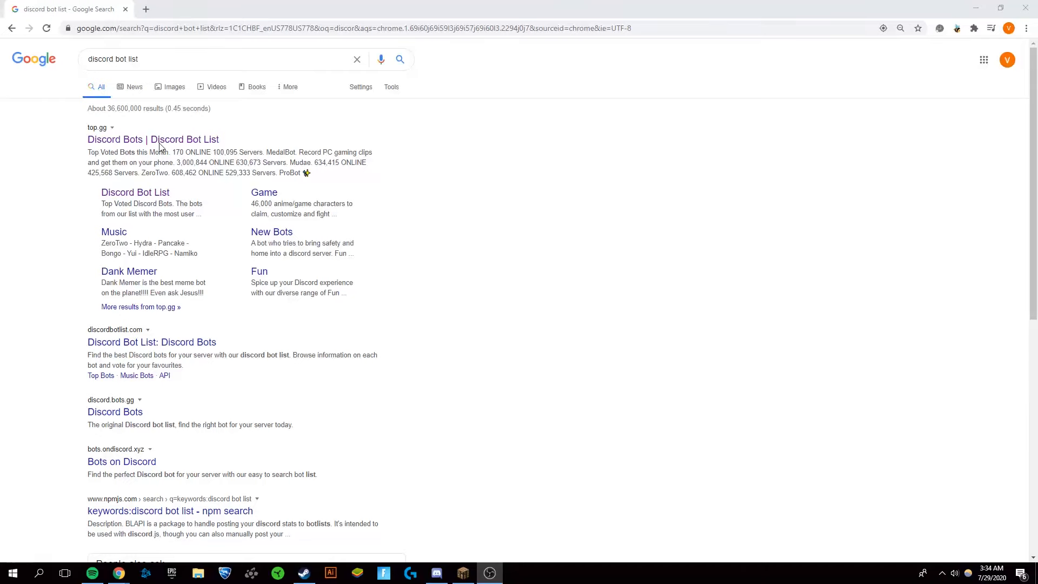
mouse_move(517, 136)
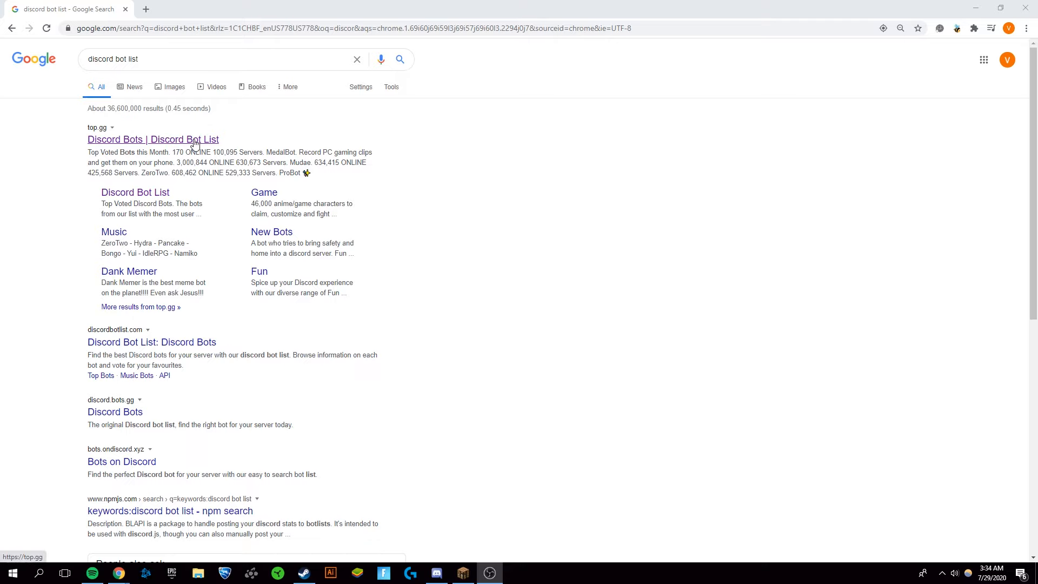
Step: Open the top.gg Discord Bot List result from the 'discord bot list' search
click(152, 139)
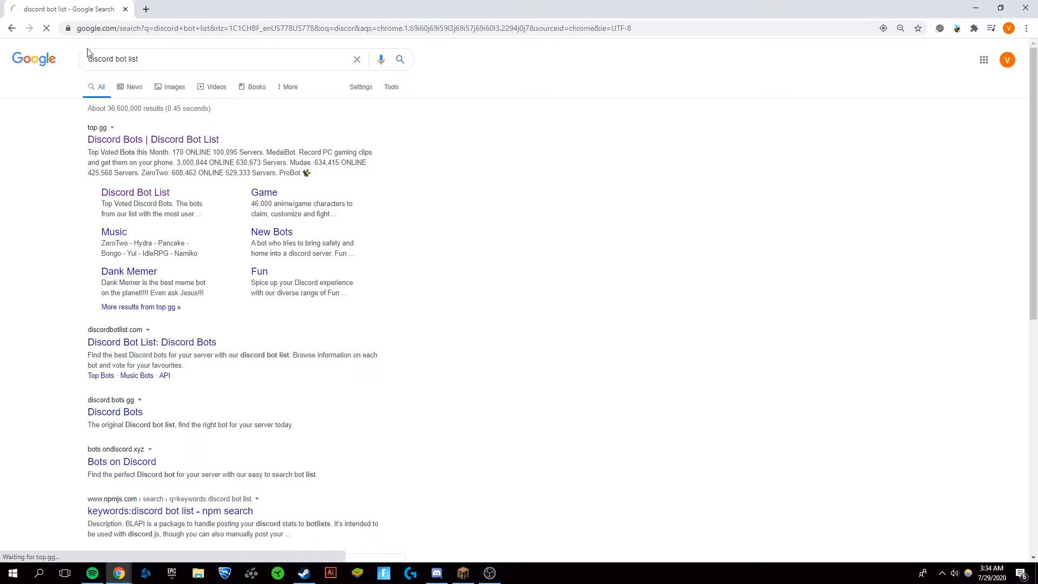
Step: Search top.gg for 'welcomer' and open the Welcomer bot's page
click(152, 139)
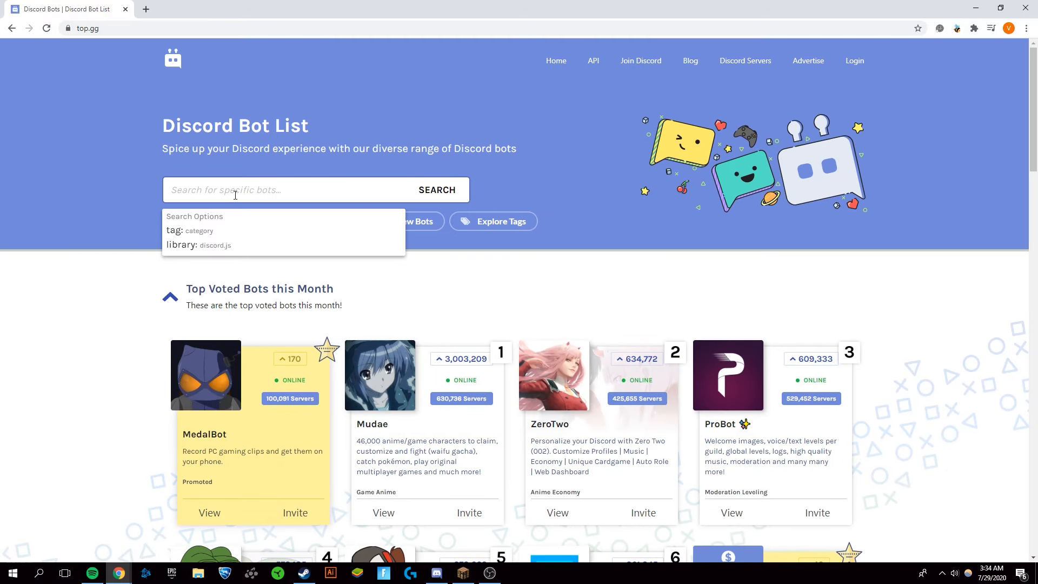
text(welcomer)
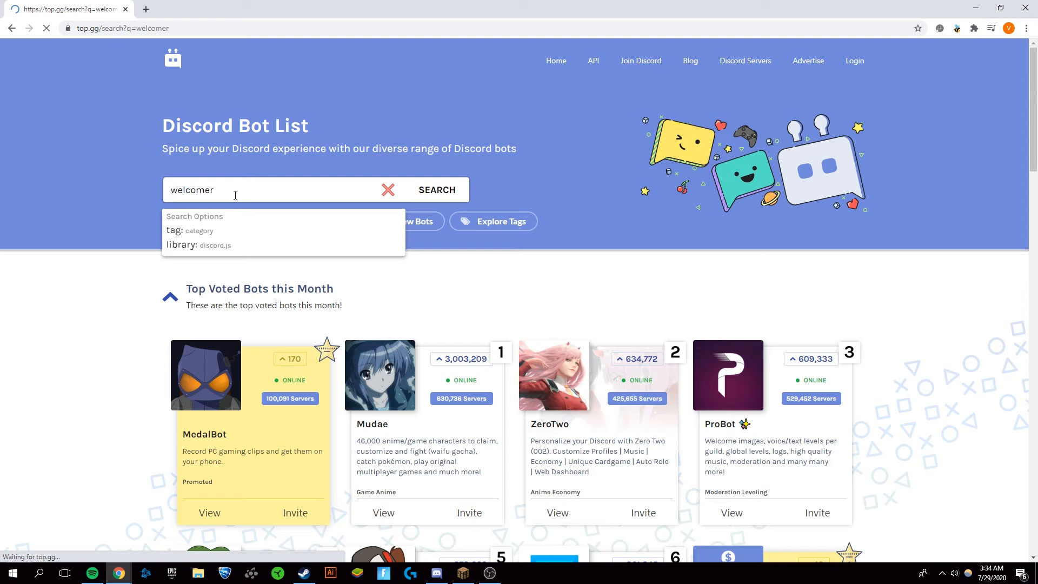
click(436, 190)
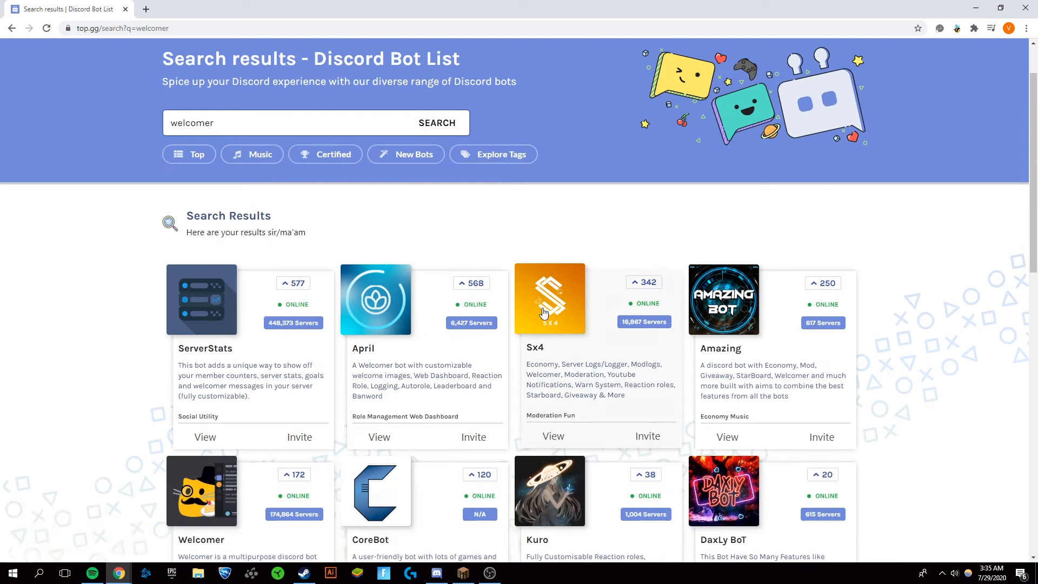
scroll(down, 3)
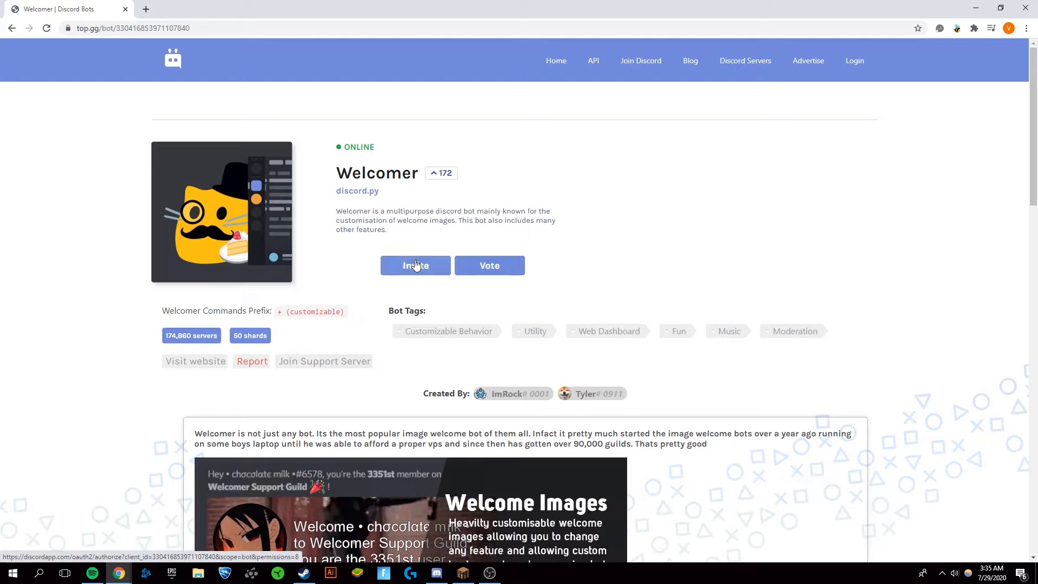
Step: Invite Welcomer, choosing Victors's Test Server, and authorize it to join
click(416, 266)
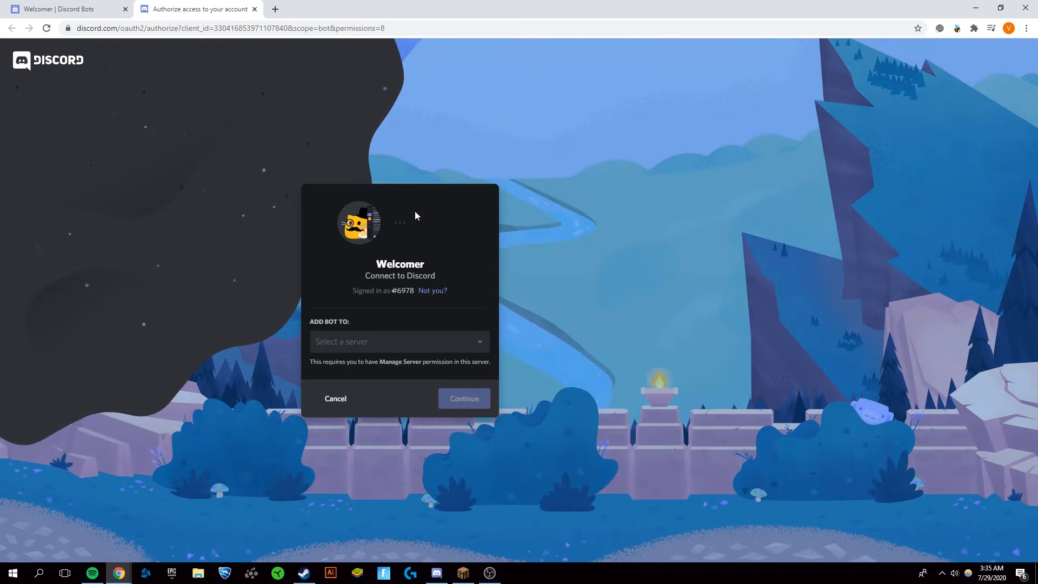
mouse_move(493, 234)
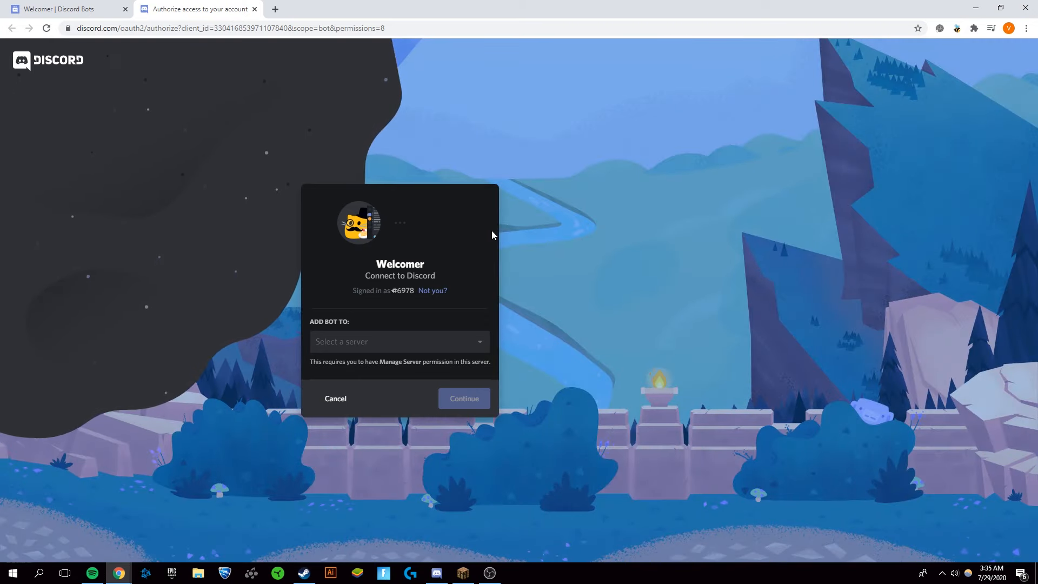
mouse_move(429, 229)
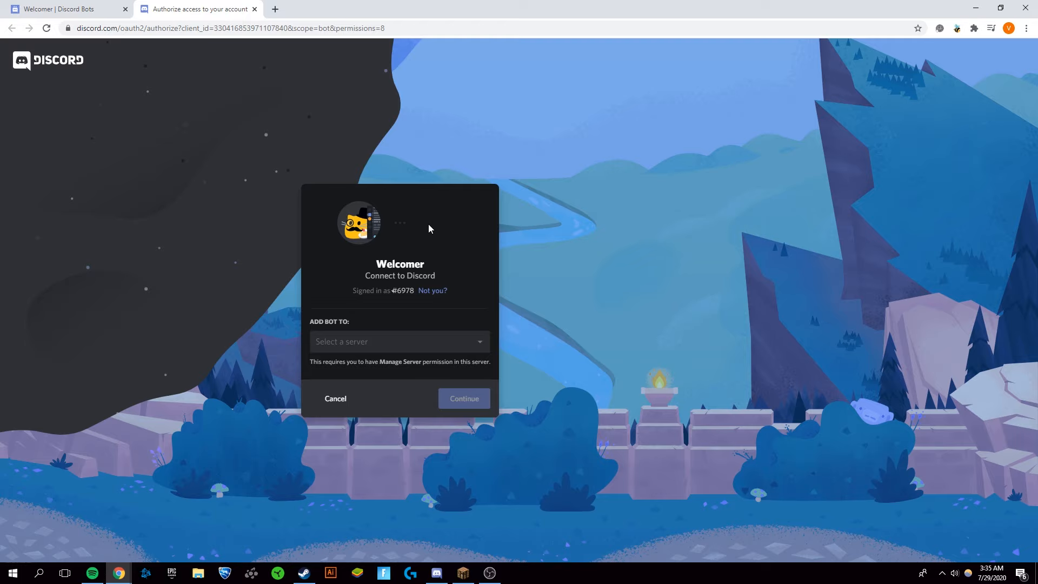
click(399, 340)
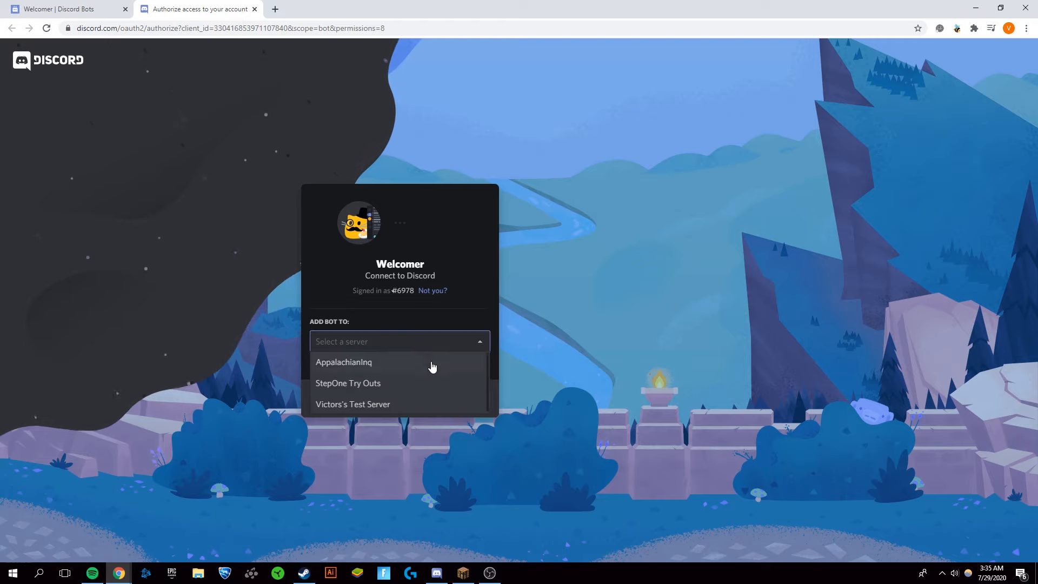
mouse_move(427, 411)
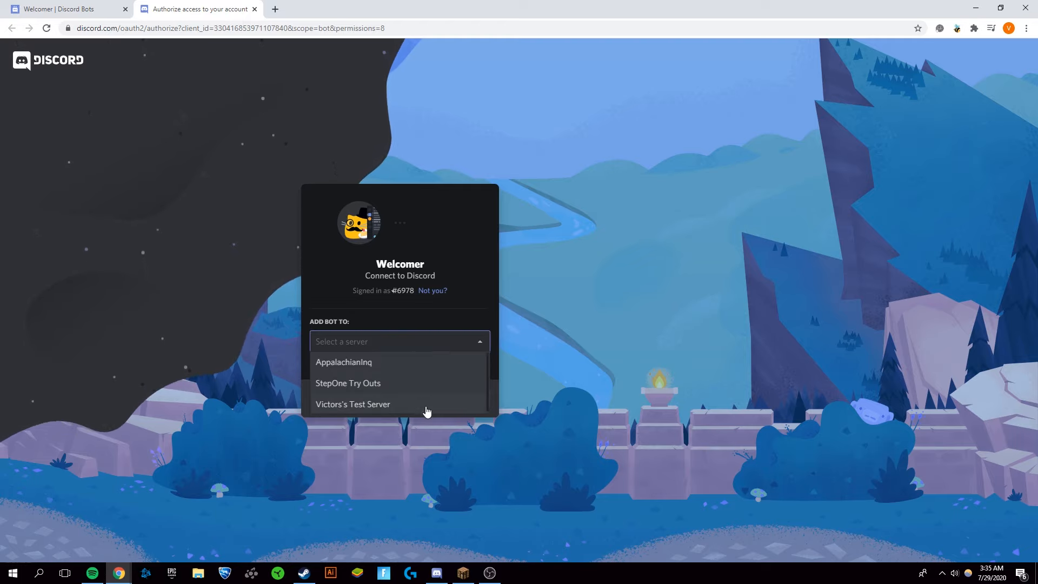
click(352, 403)
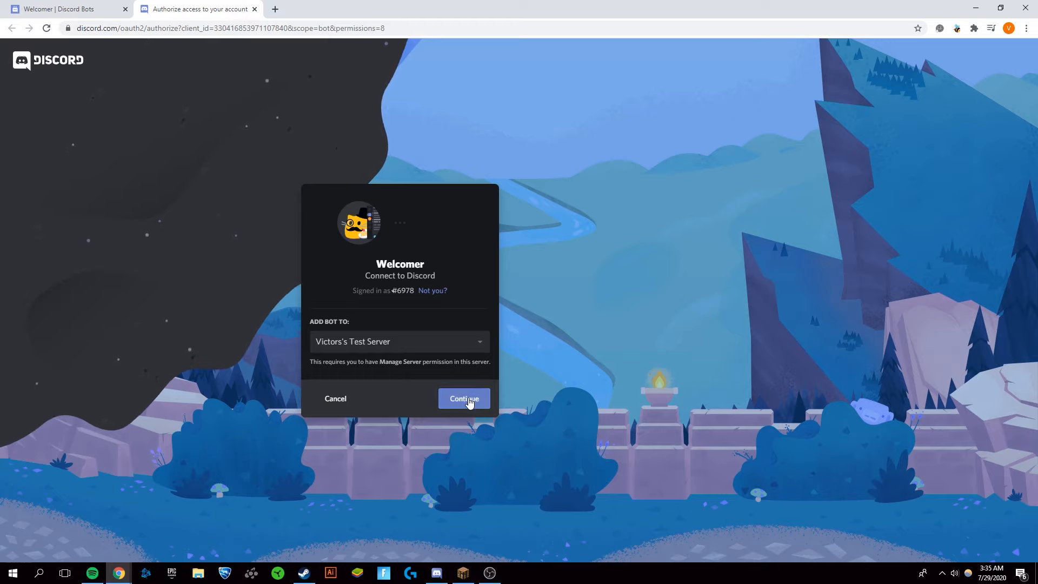
click(463, 398)
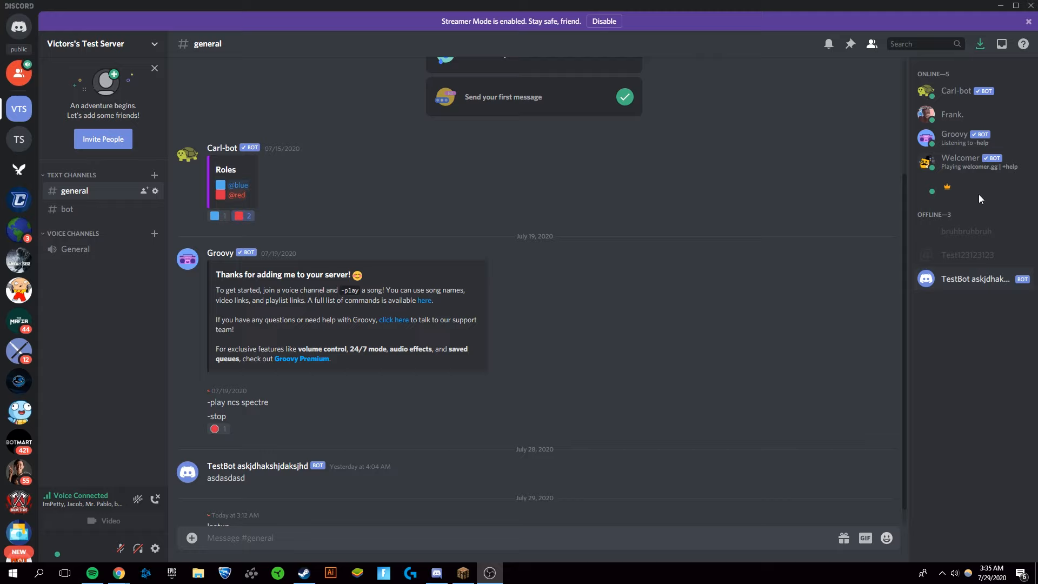
mouse_move(962, 171)
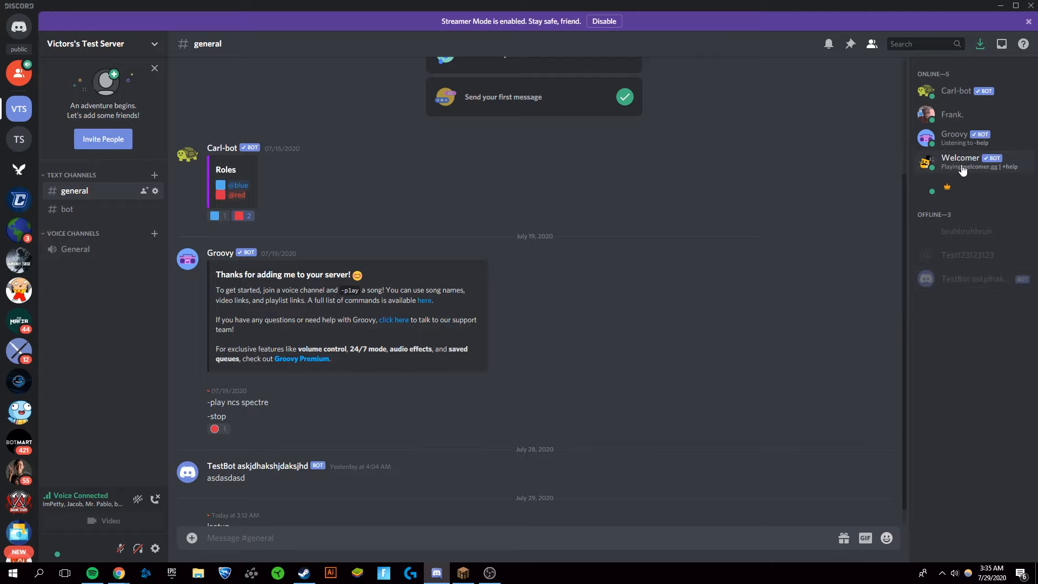
mouse_move(93, 177)
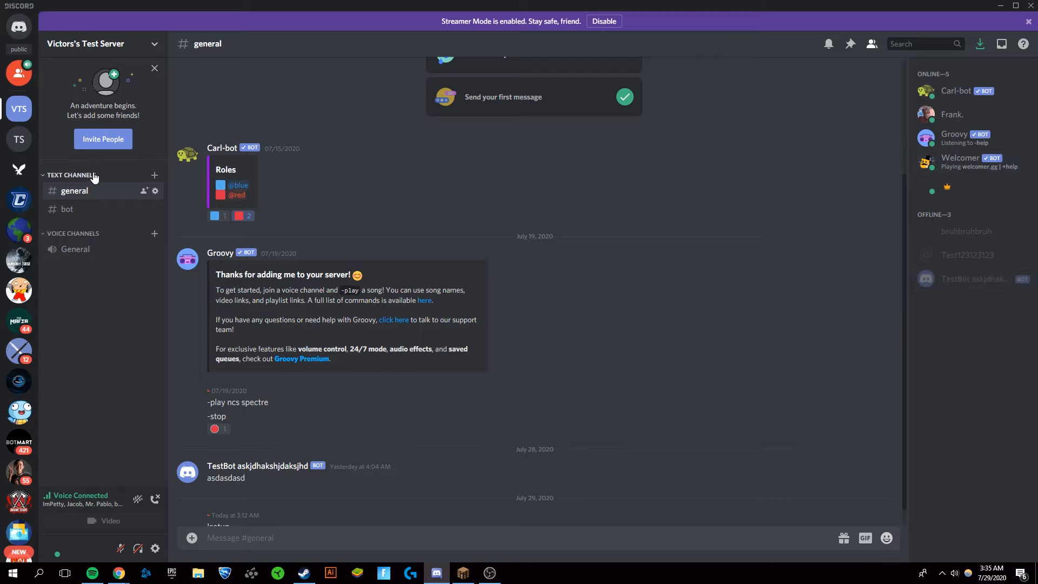
Step: Create a new text channel named 'welcome' in Victors's Test Server
click(155, 175)
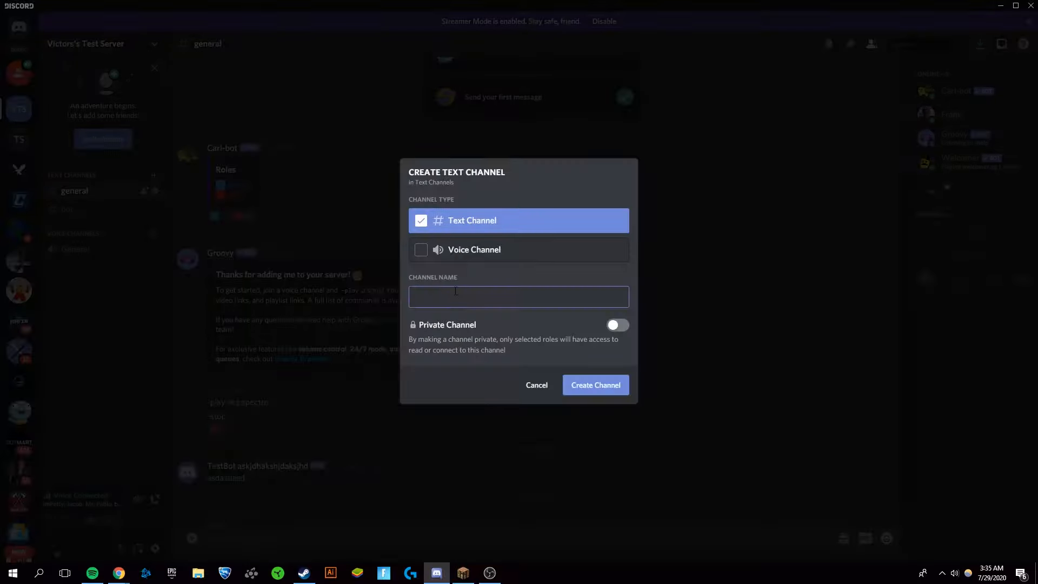
text(welcome-)
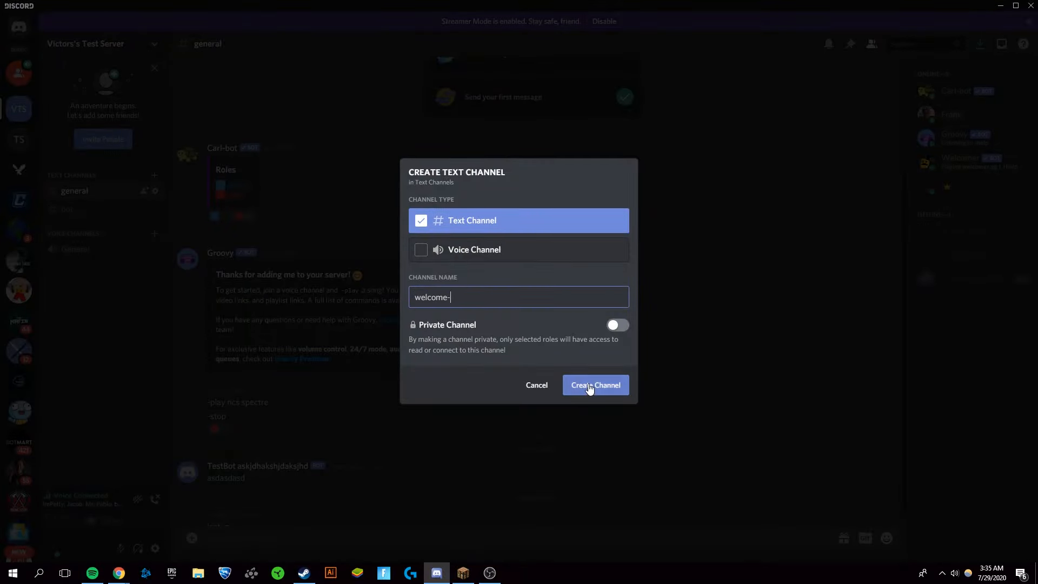
click(594, 385)
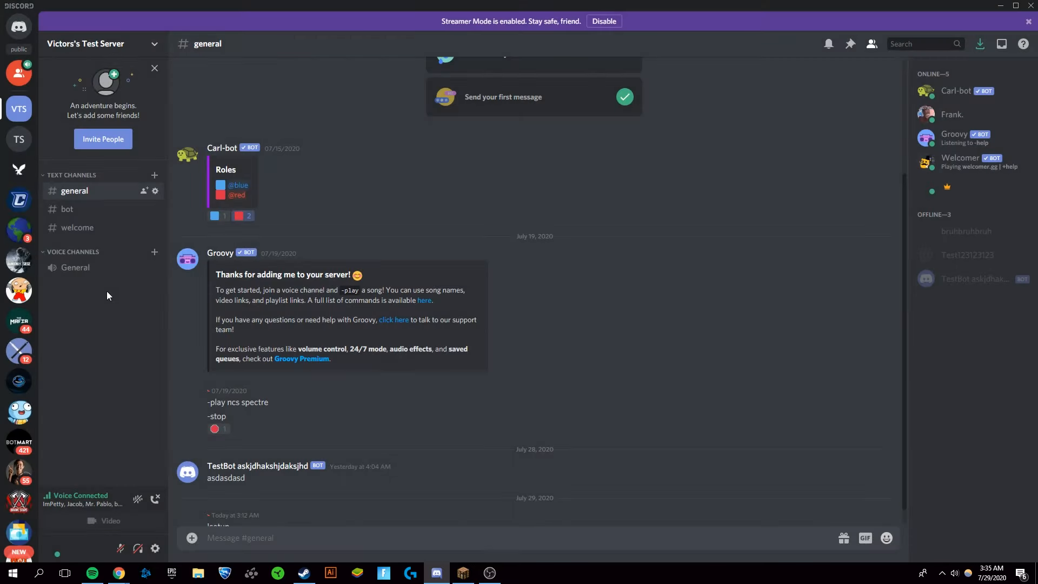
Step: In #welcome, send '+welcomer setchannel welcome' so the bot confirms its welcome channel
click(77, 227)
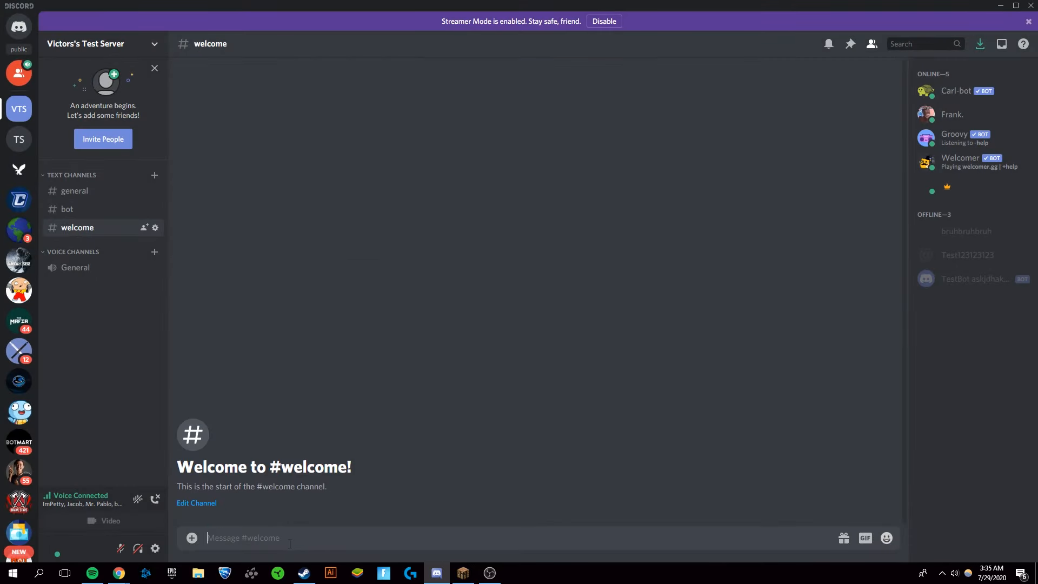
text(+welcomer setchannel)
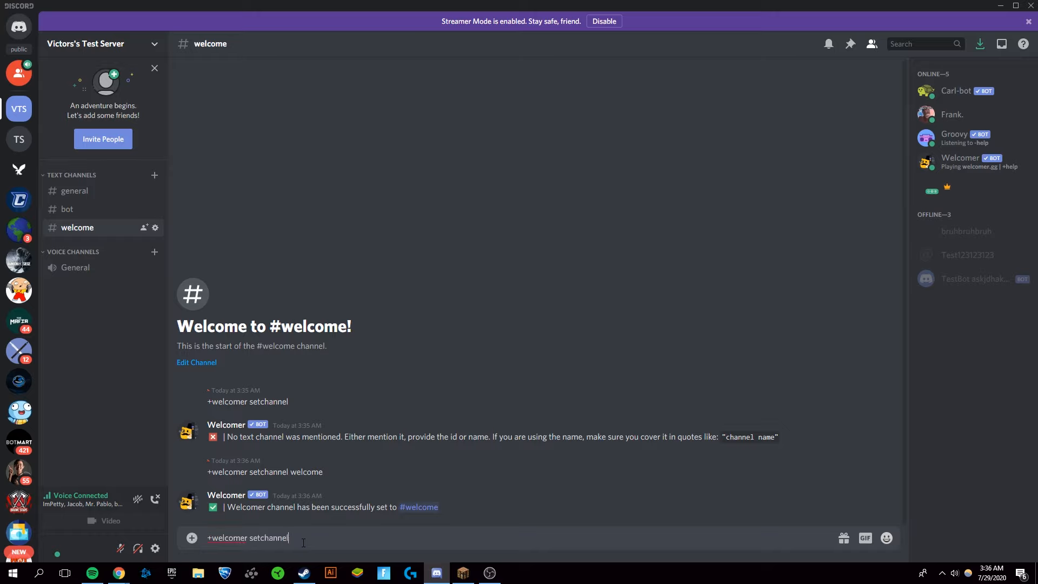
text(welc)
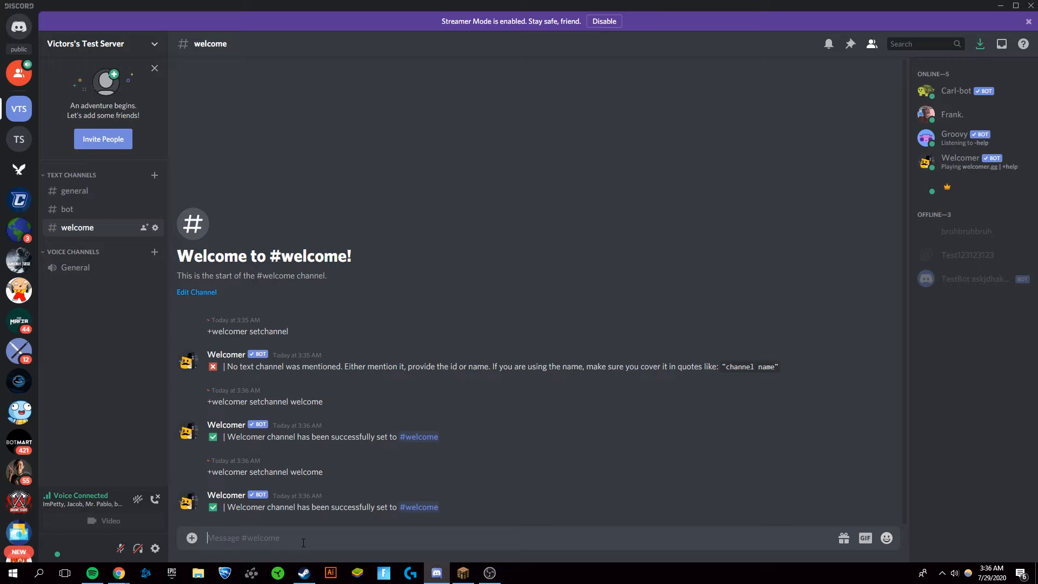
mouse_move(305, 499)
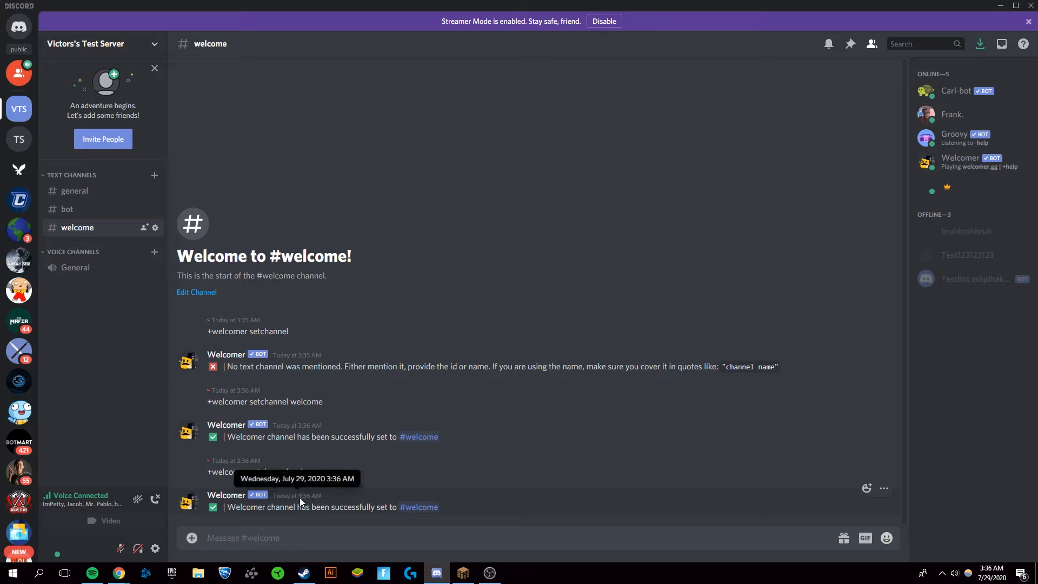
text(+welcomer text enab)
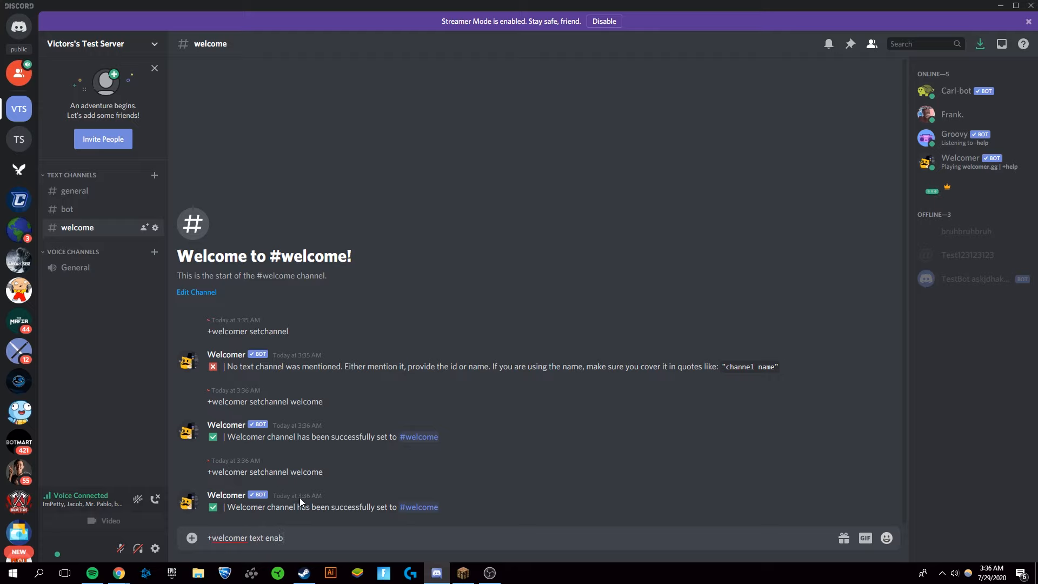
Step: Send '+welcomer text enable' and '+welcomer image enable', then begin the test command
key(enter)
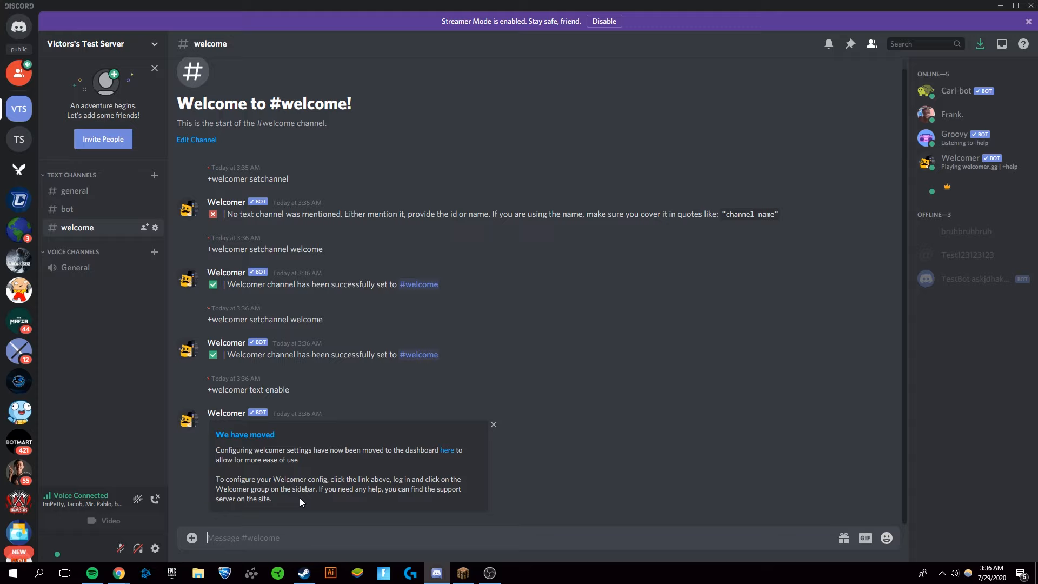
text(+welcomer)
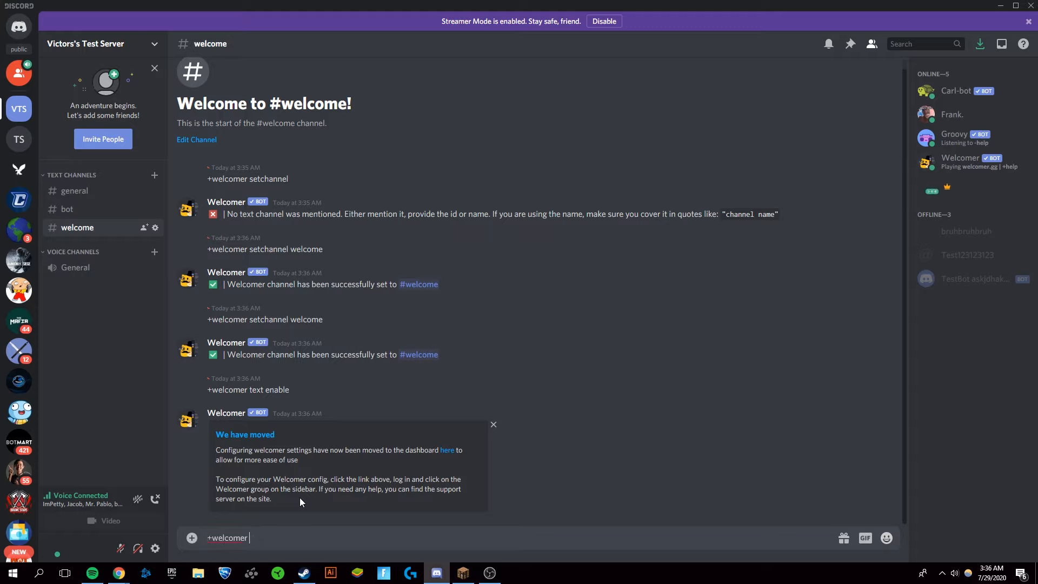
text(image enable)
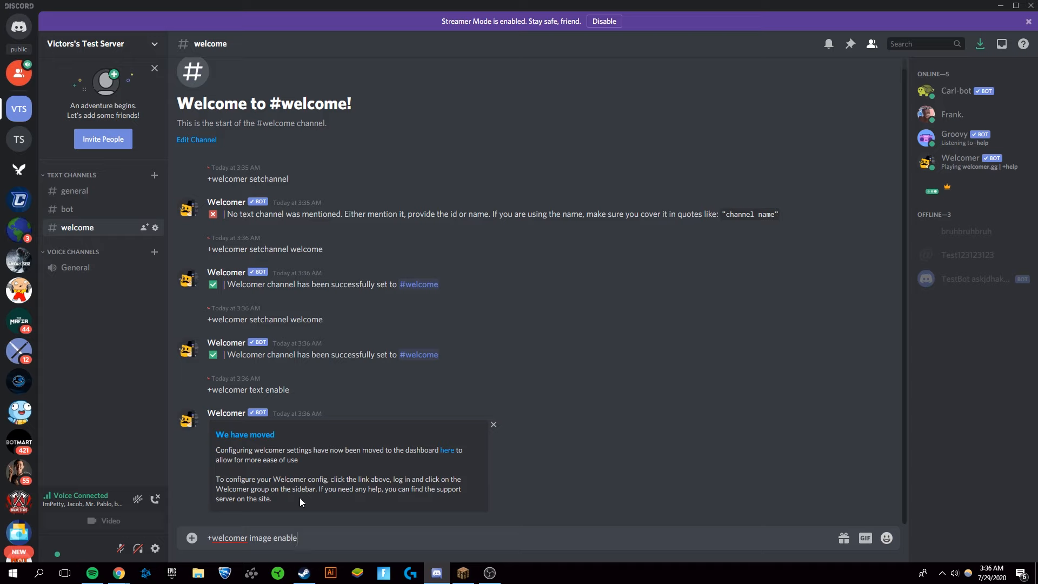
key(enter)
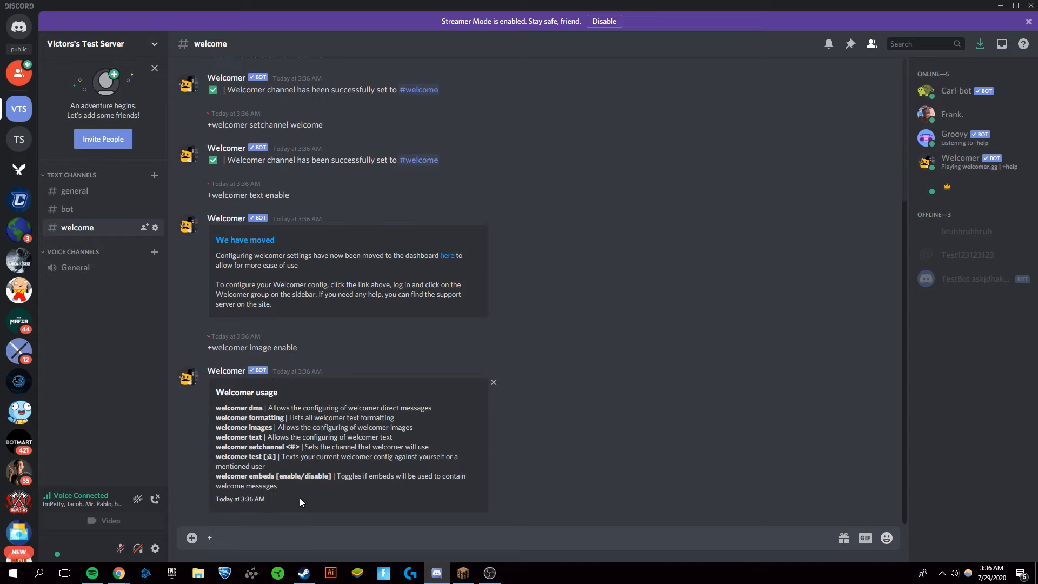
text(welcomer)
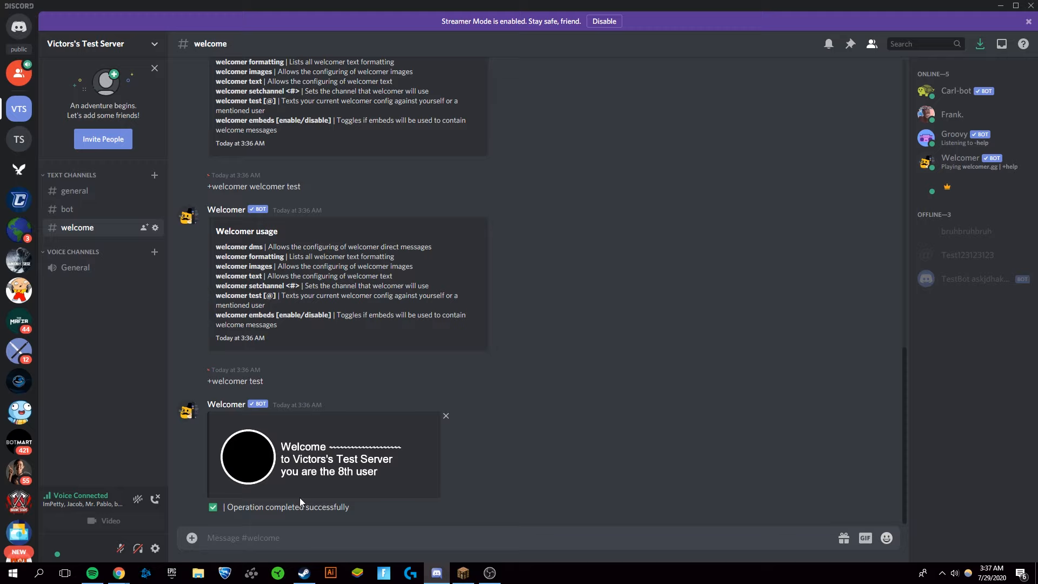
Step: Send '+welcomer test' to post a sample welcome image in #welcome
text(+welcomer t)
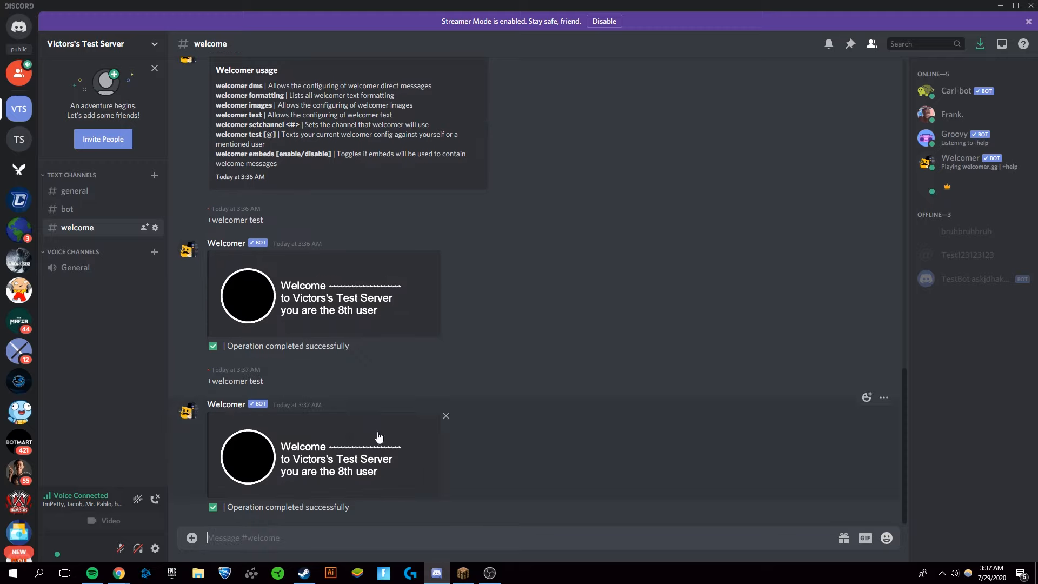
mouse_move(338, 494)
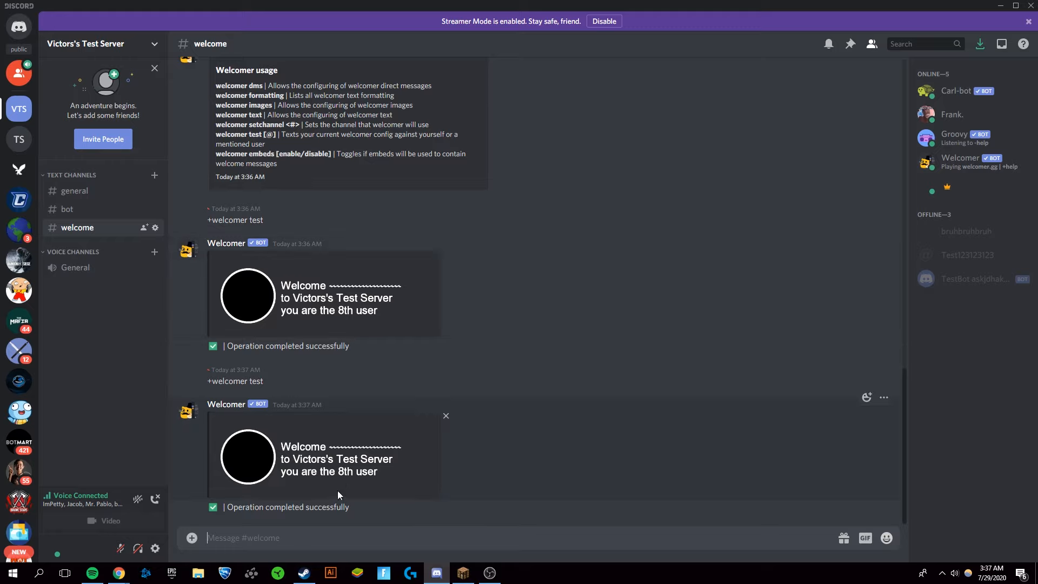
mouse_move(350, 338)
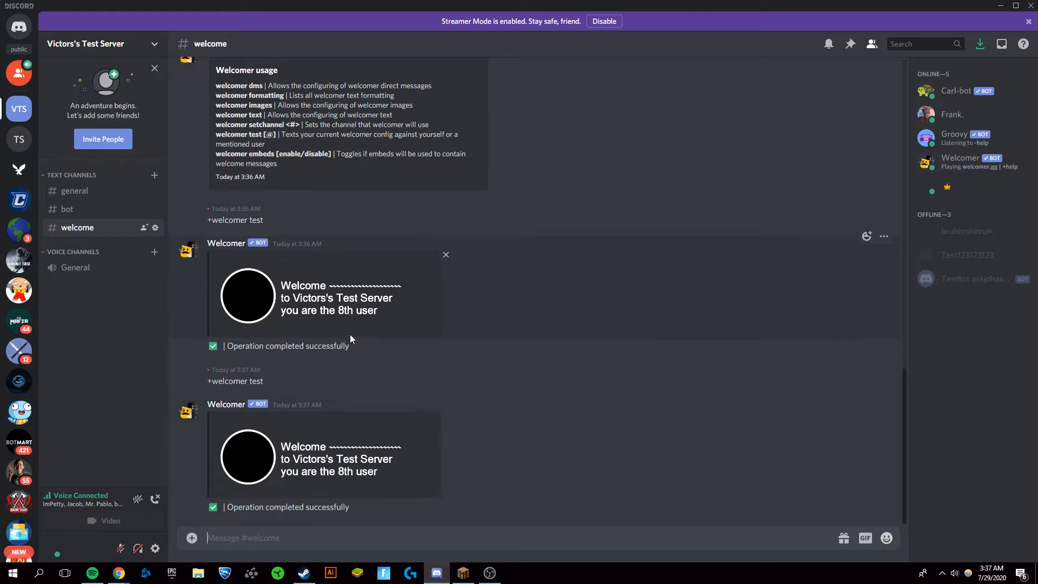
mouse_move(349, 407)
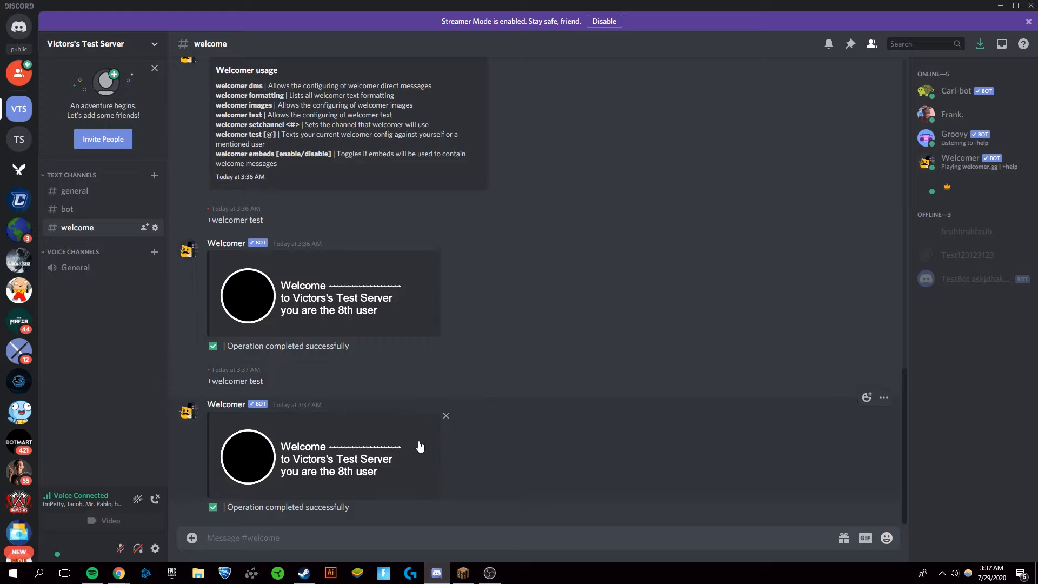
mouse_move(427, 480)
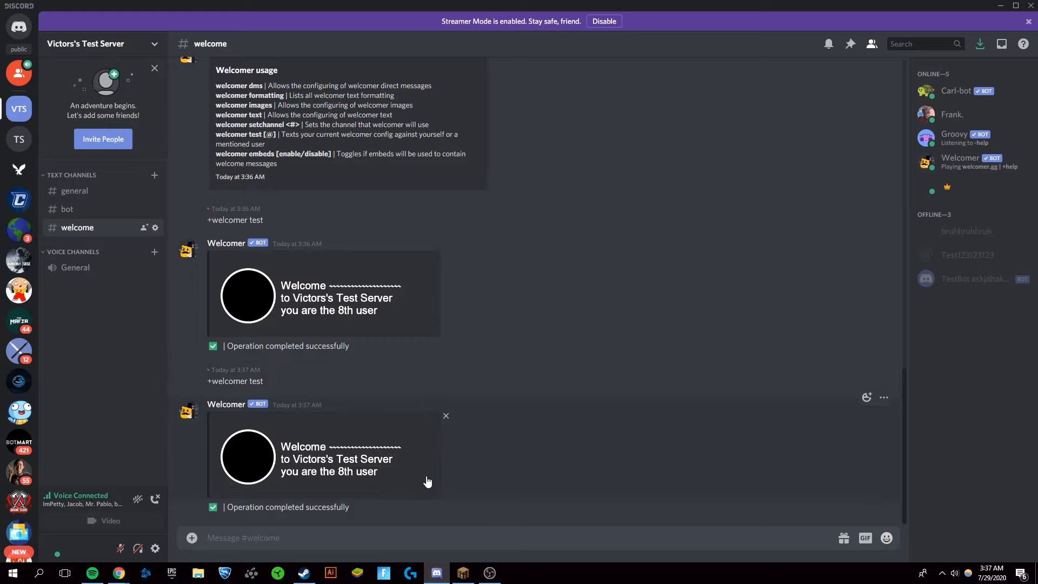